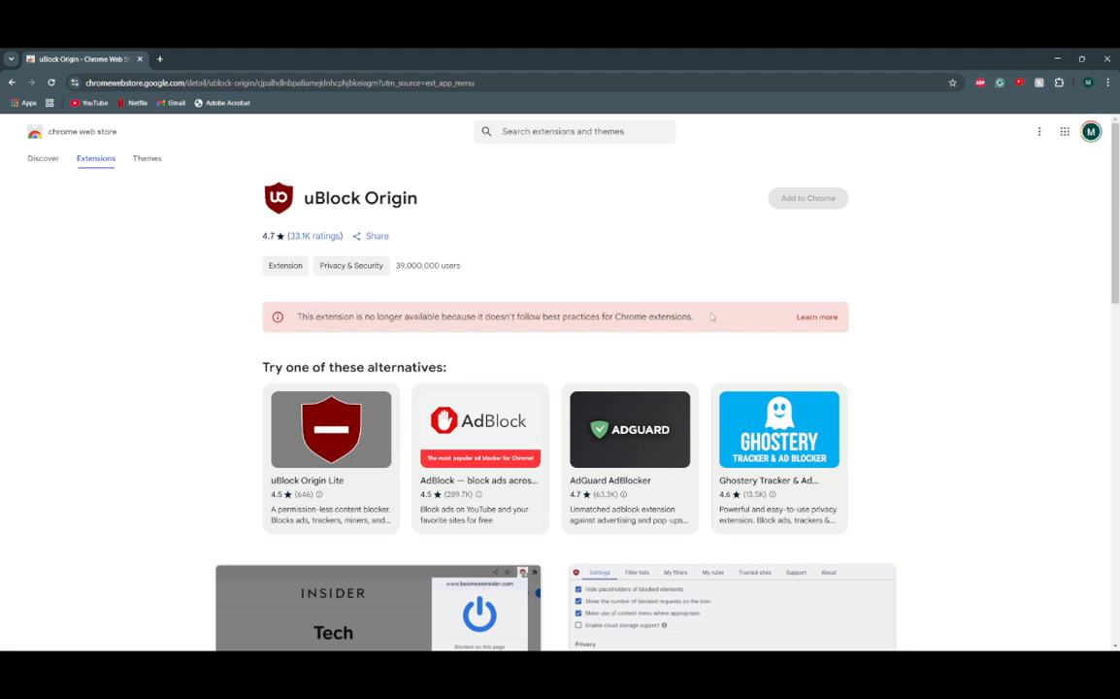
pyautogui.moveTo(152, 323)
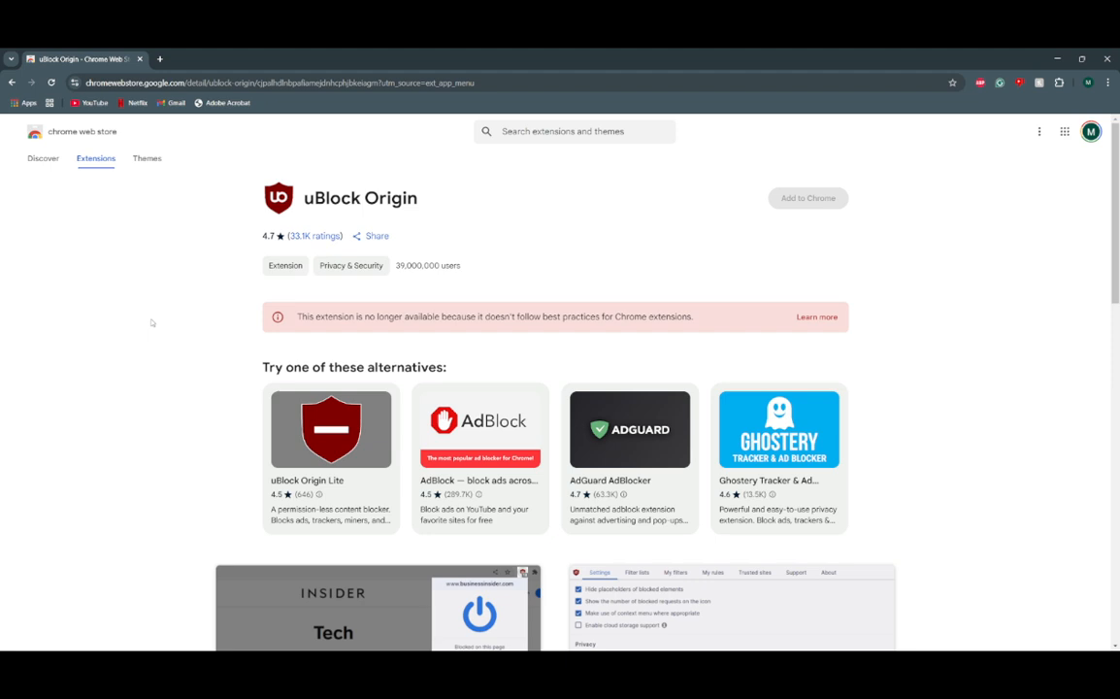
pyautogui.moveTo(190, 193)
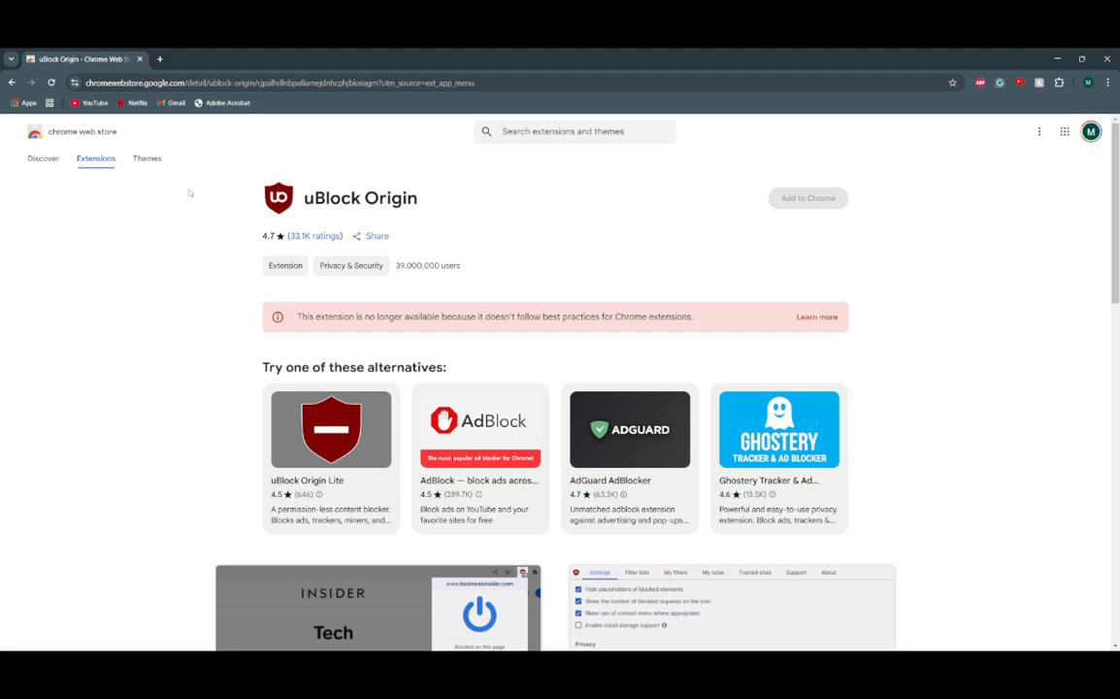
pyautogui.moveTo(234, 170)
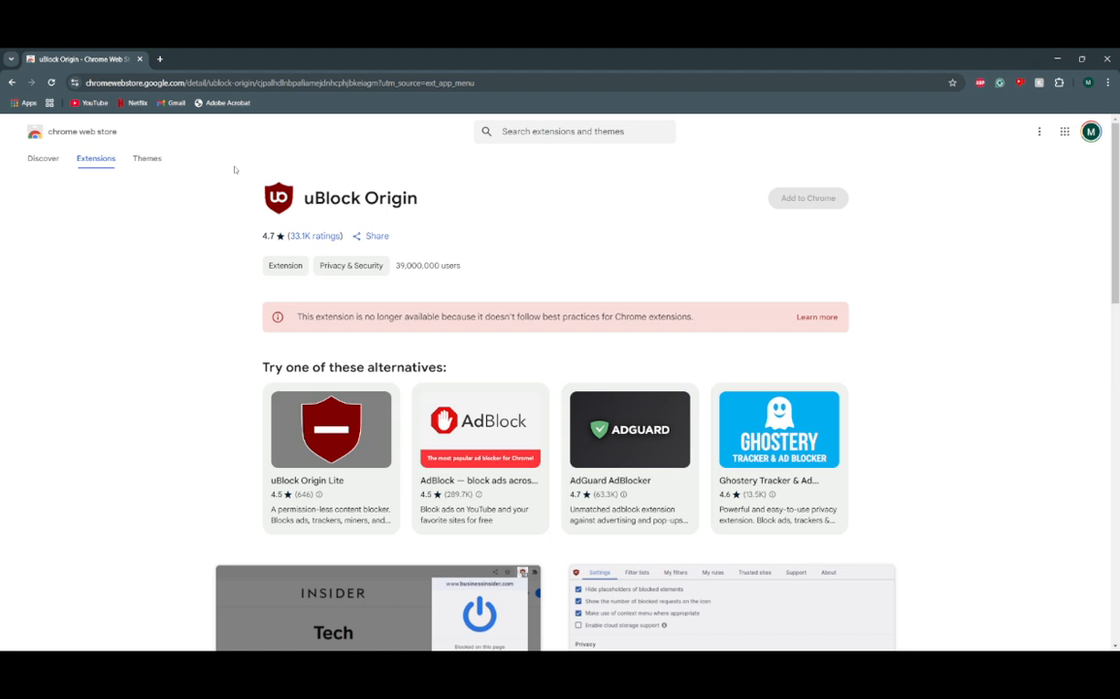
pyautogui.moveTo(746, 342)
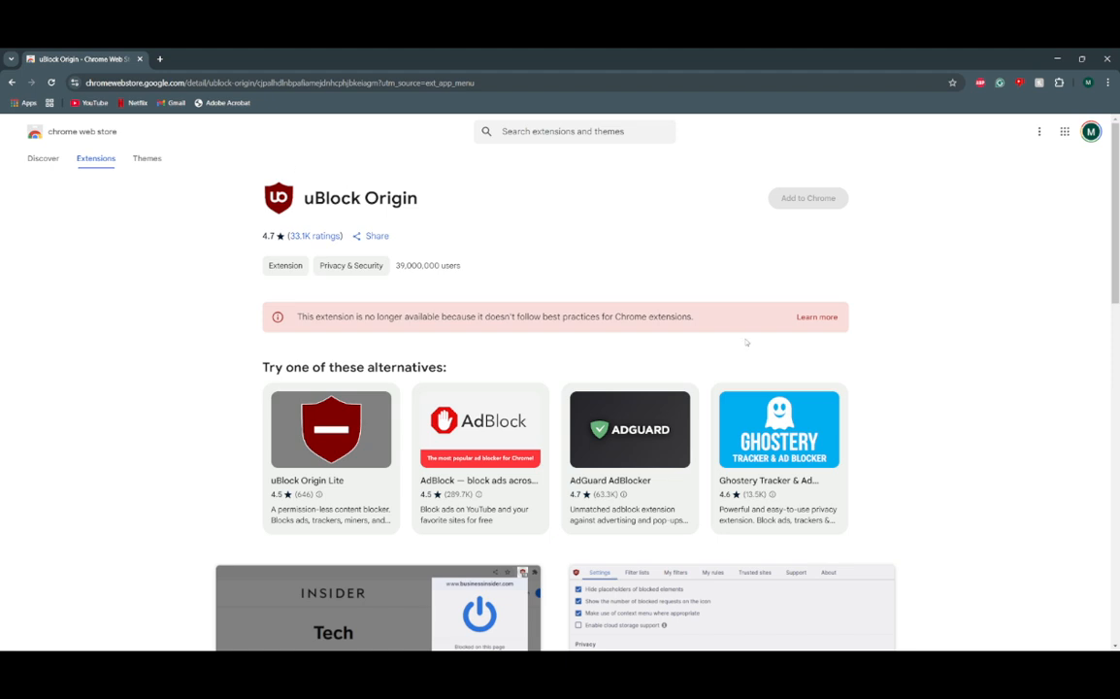
pyautogui.moveTo(102, 289)
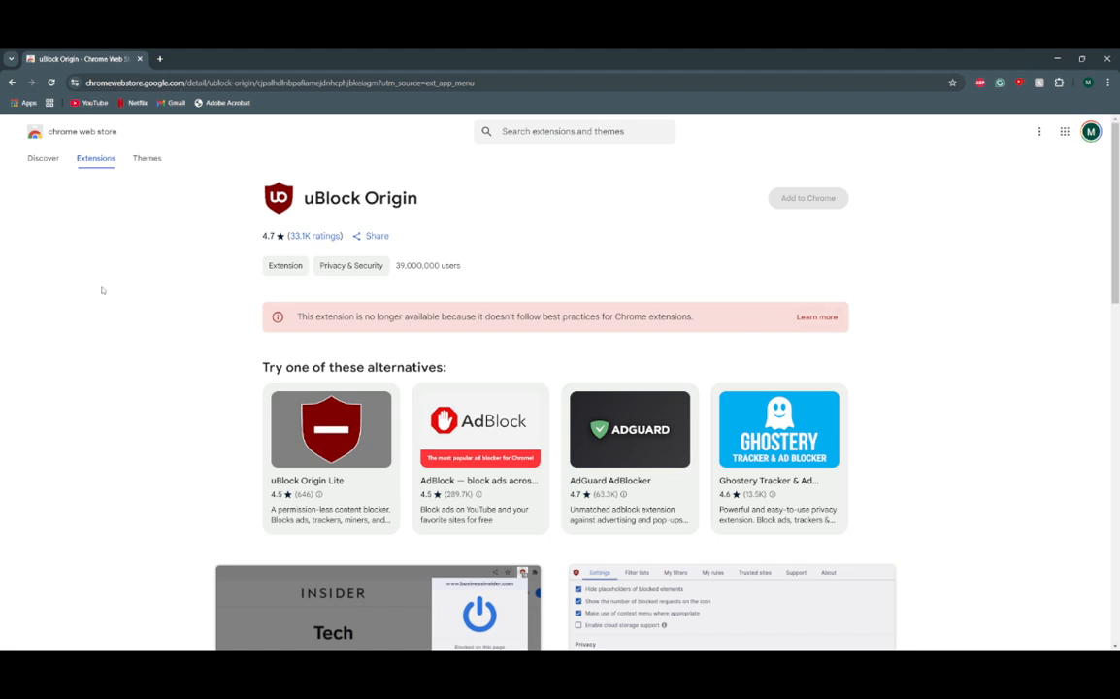
pyautogui.moveTo(669, 204)
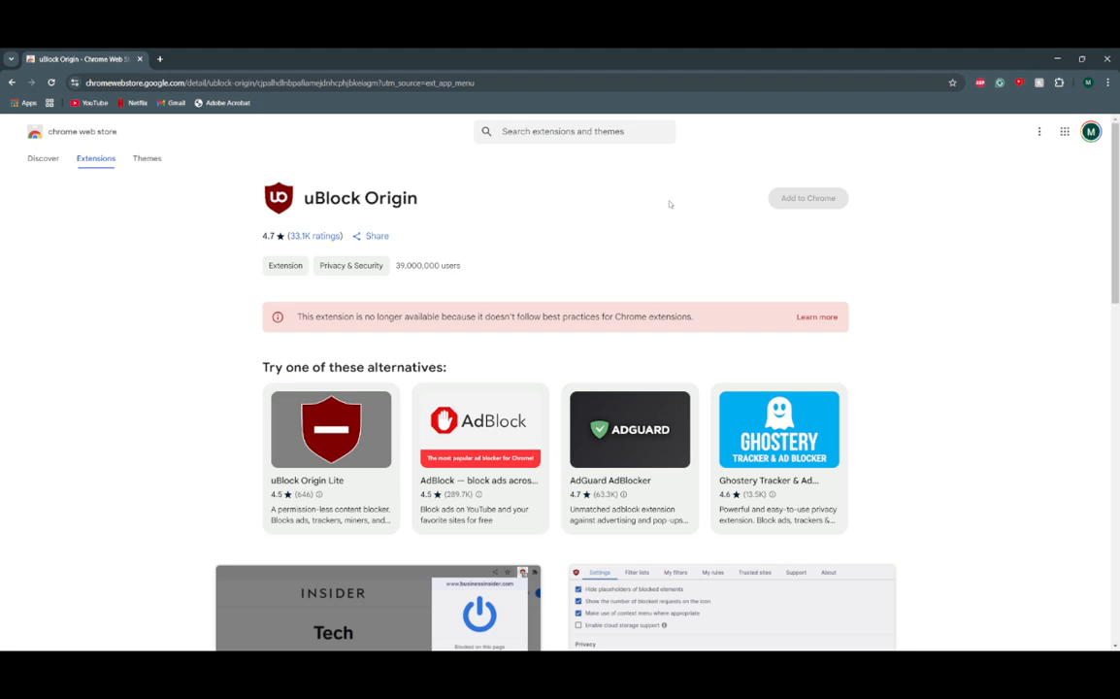
pyautogui.moveTo(806, 198)
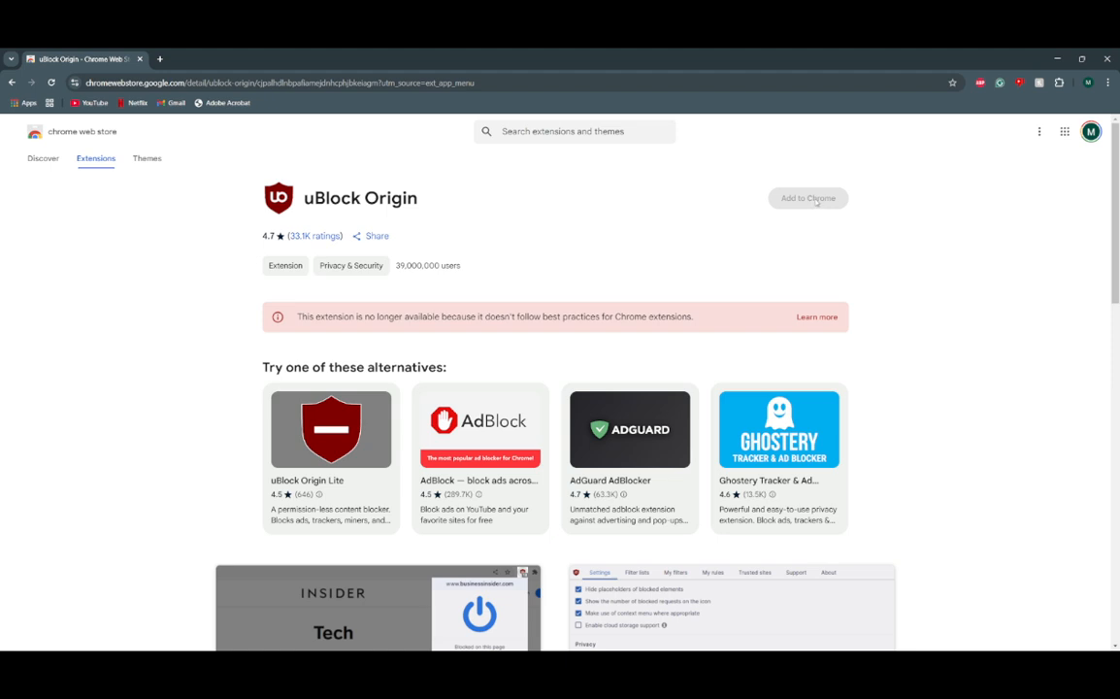
pyautogui.moveTo(847, 258)
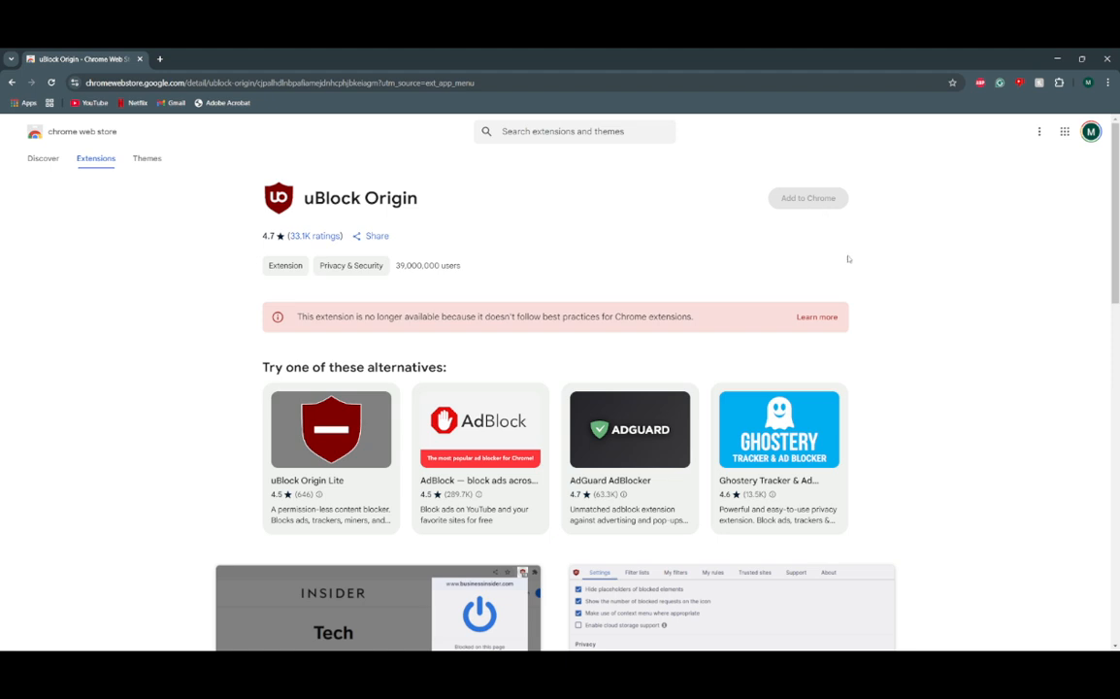
pyautogui.moveTo(853, 444)
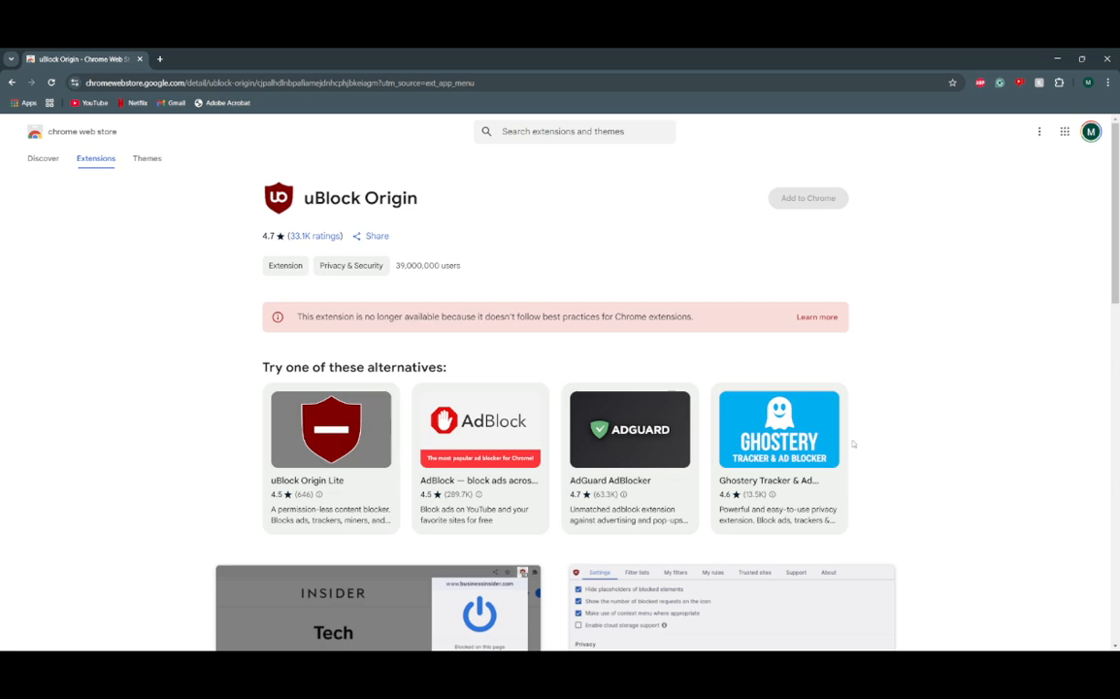
# - Open DevTools and expand the install wrapper div to expose the disabled <button> markup
pyautogui.press('f12')
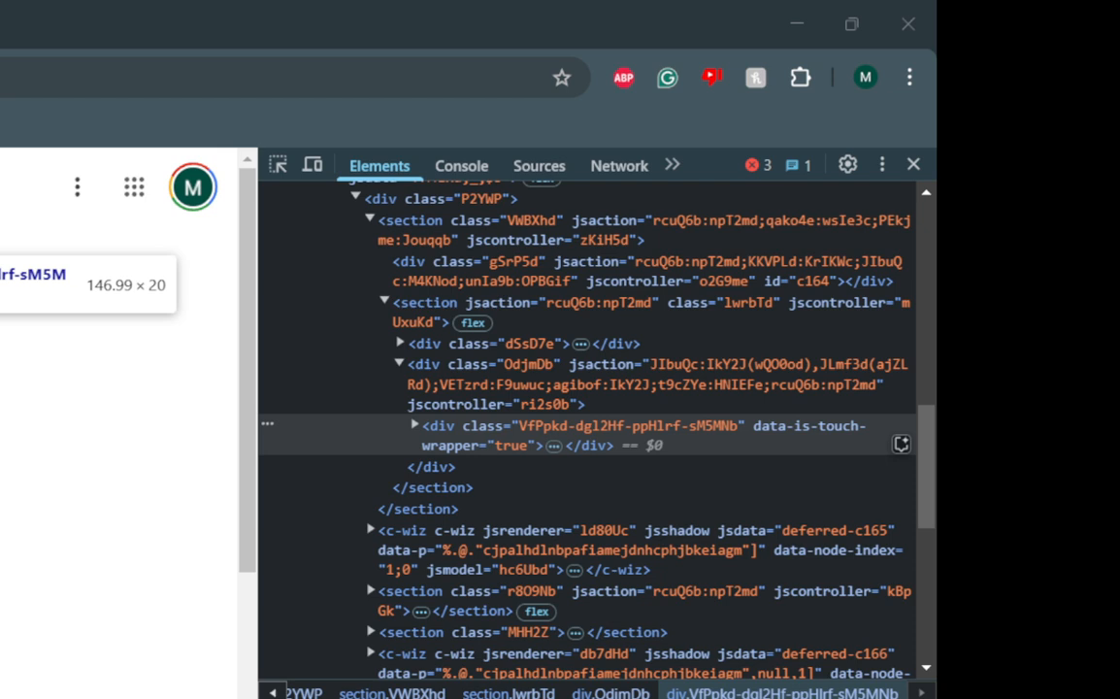
pyautogui.click(411, 425)
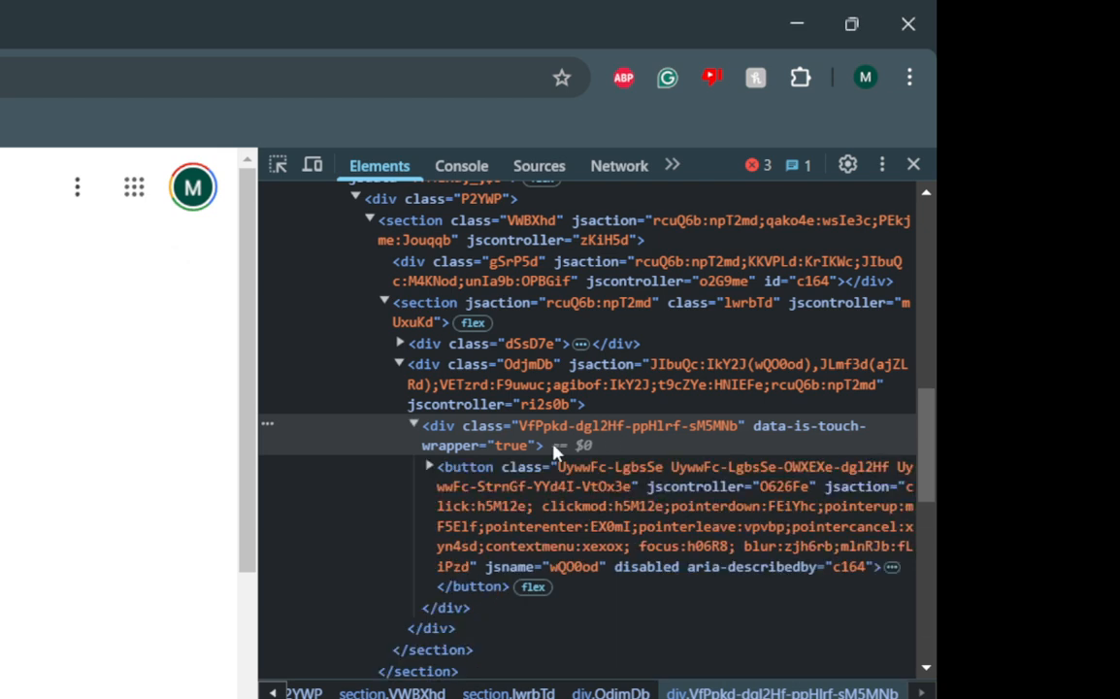
pyautogui.moveTo(568, 534)
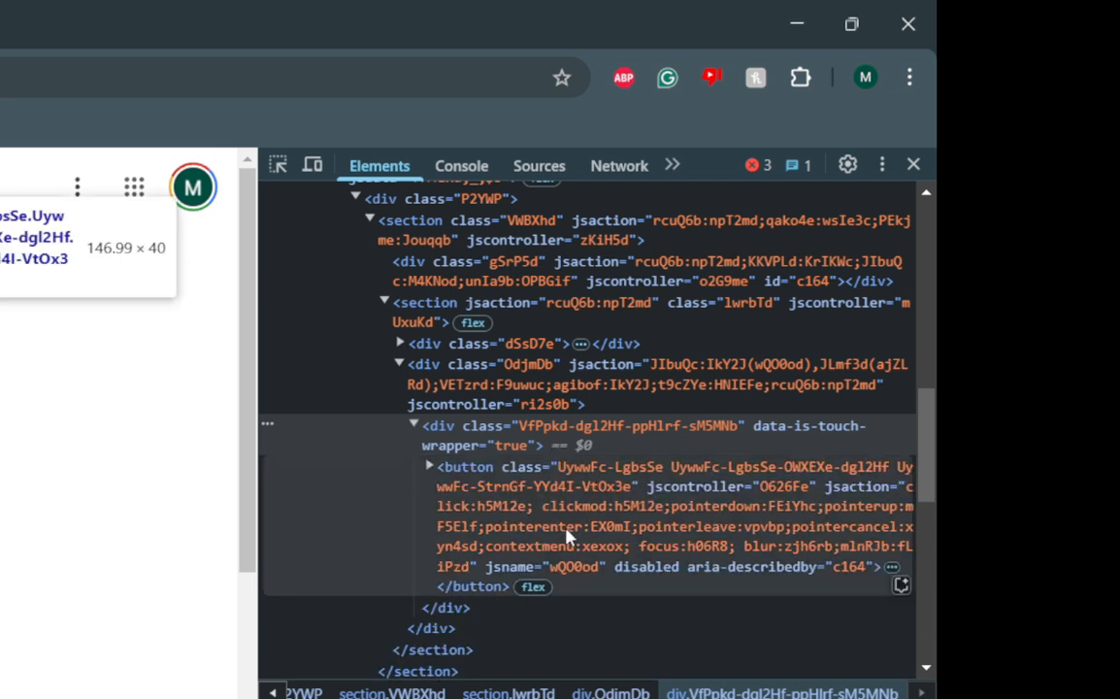
pyautogui.moveTo(631, 487)
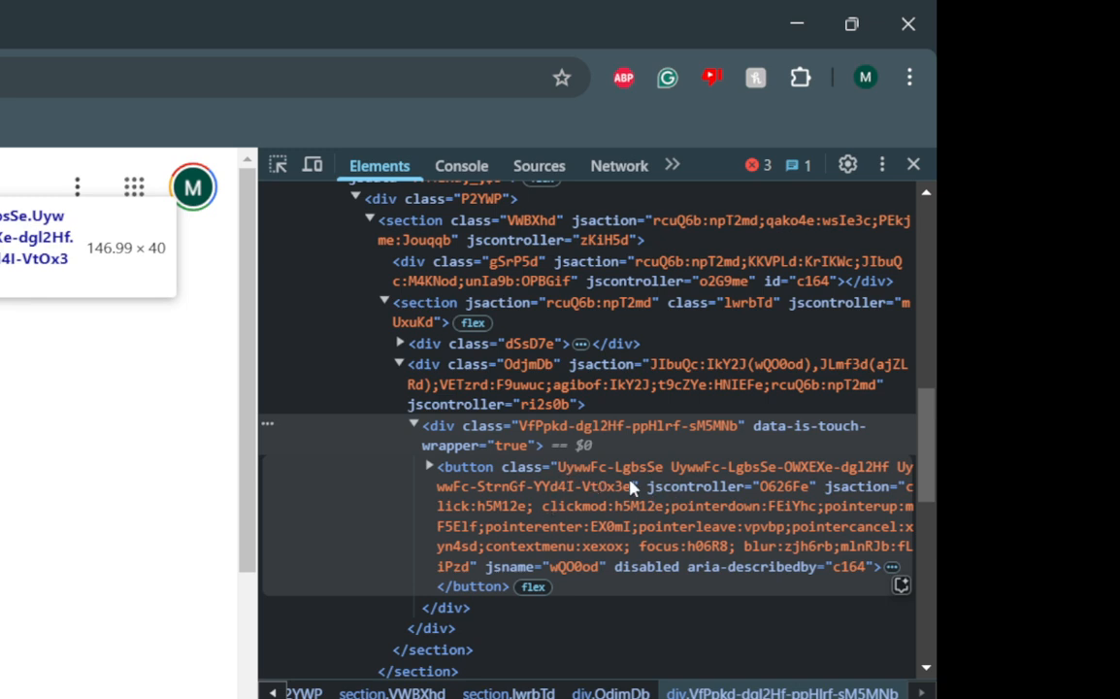
pyautogui.moveTo(679, 557)
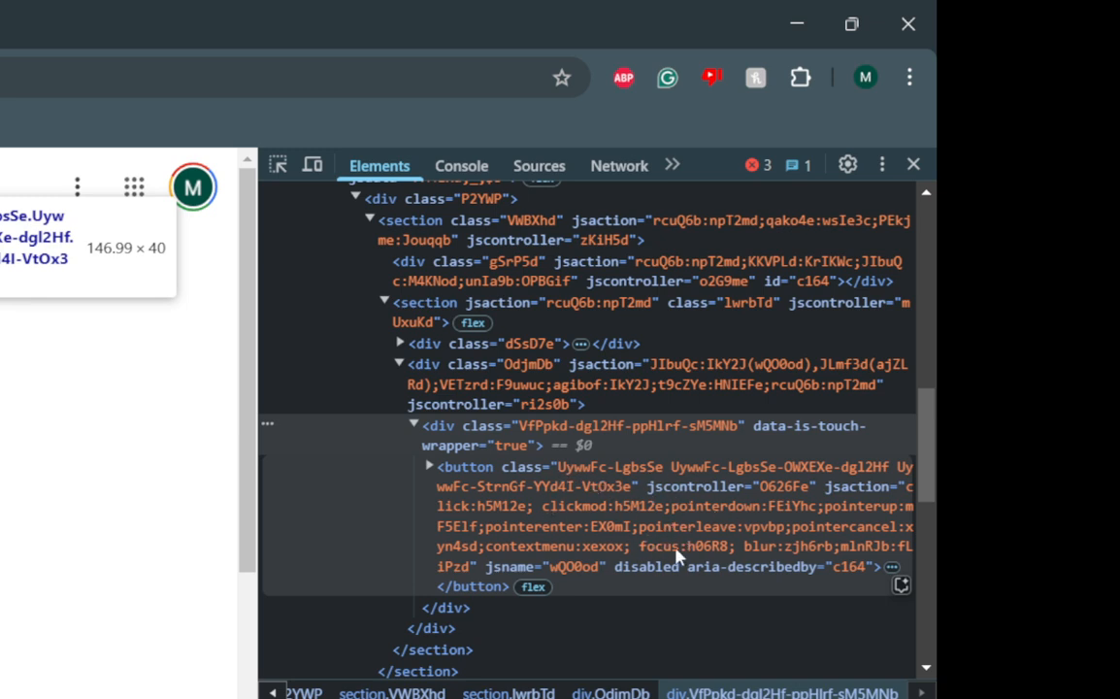
pyautogui.moveTo(647, 575)
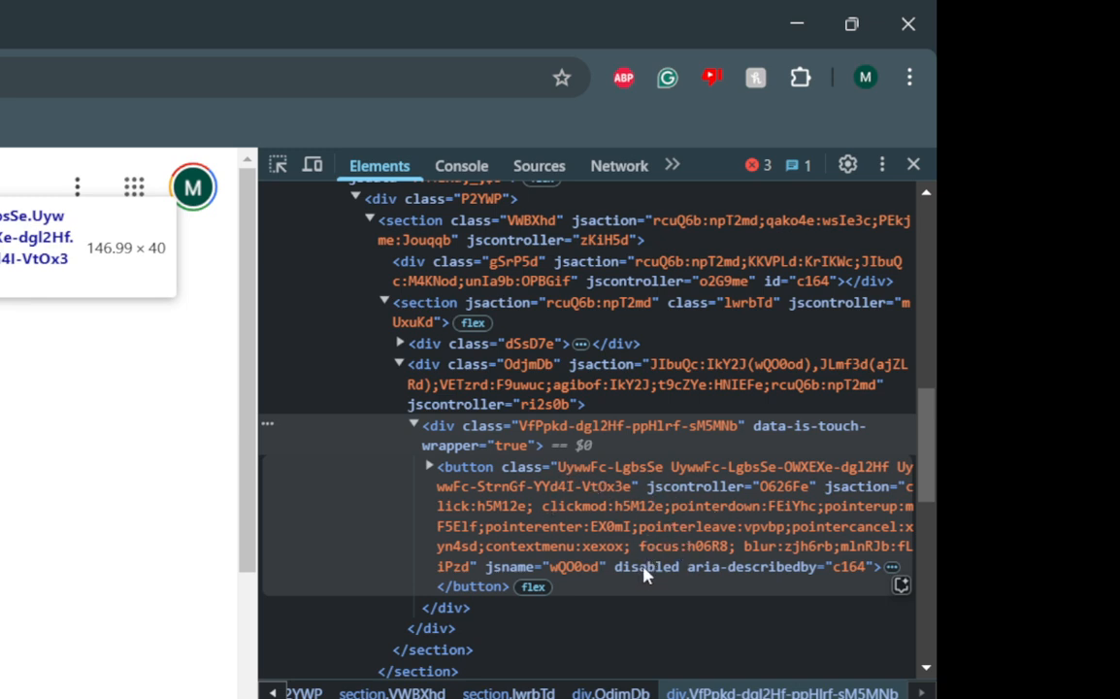
pyautogui.moveTo(715, 578)
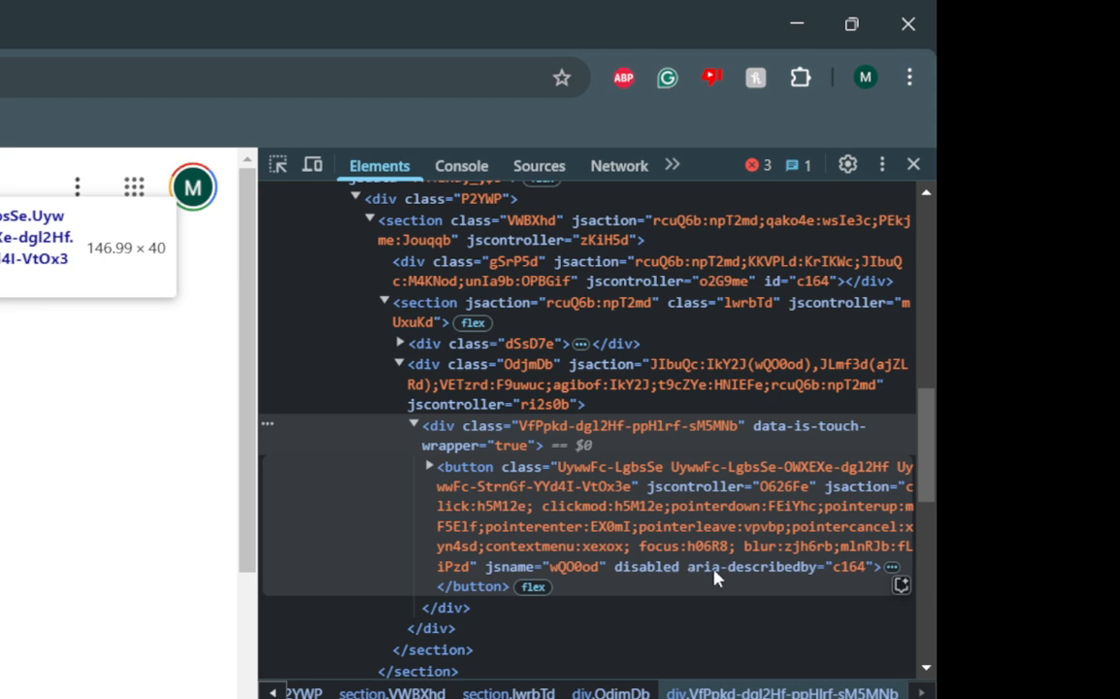
pyautogui.moveTo(659, 530)
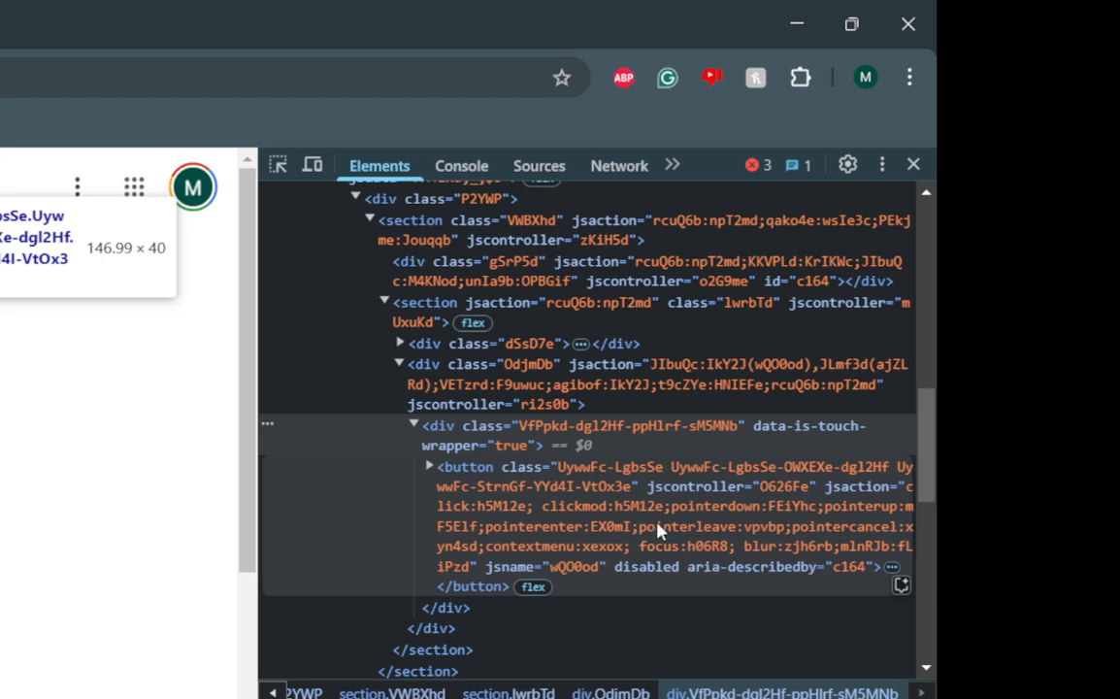
# - Overwrite the button's disabled attribute in the Elements panel so Add to Chrome becomes active
pyautogui.click(429, 466)
pyautogui.write('e')
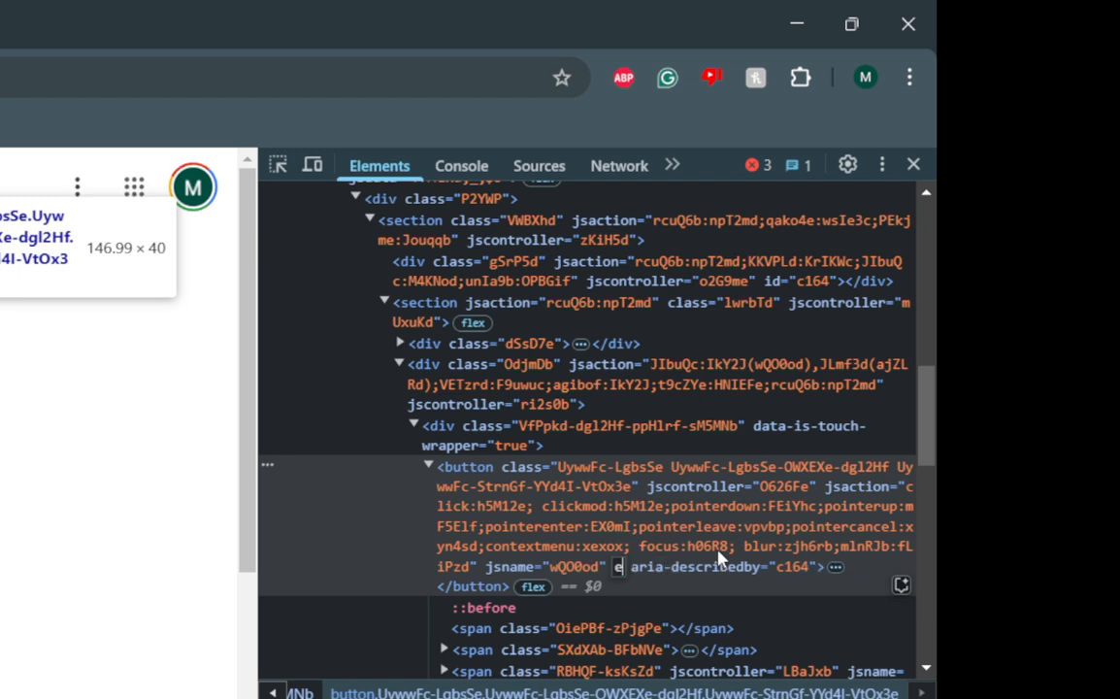
pyautogui.write('nabled')
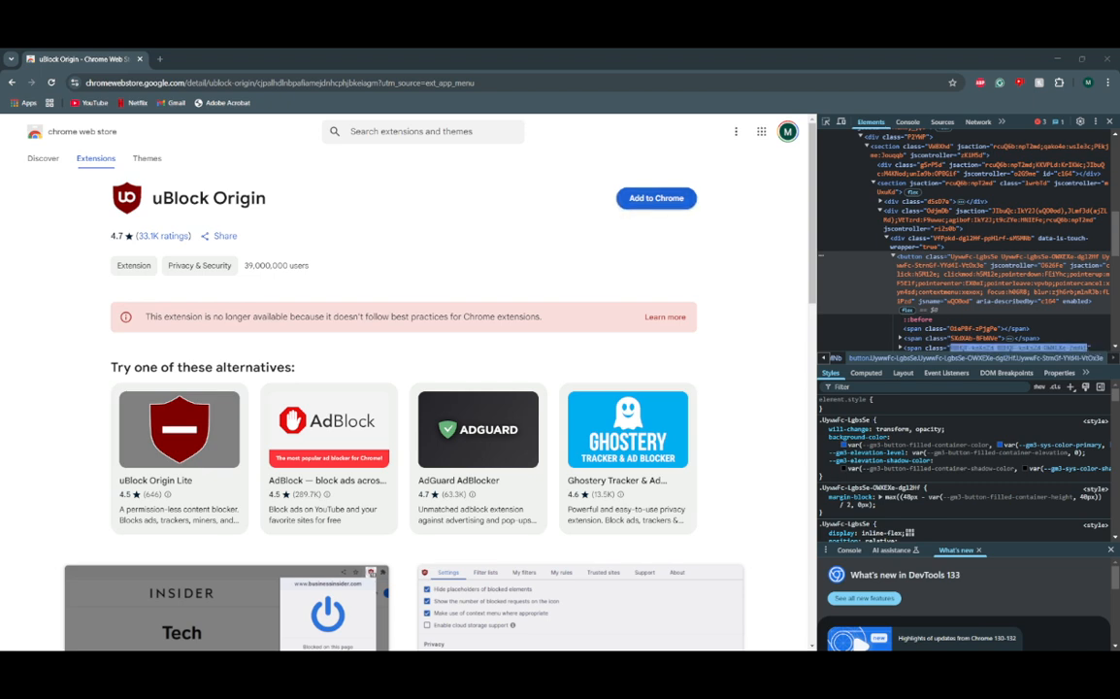
# - Click the re-enabled blue Add to Chrome button on the uBlock Origin listing
pyautogui.click(655, 198)
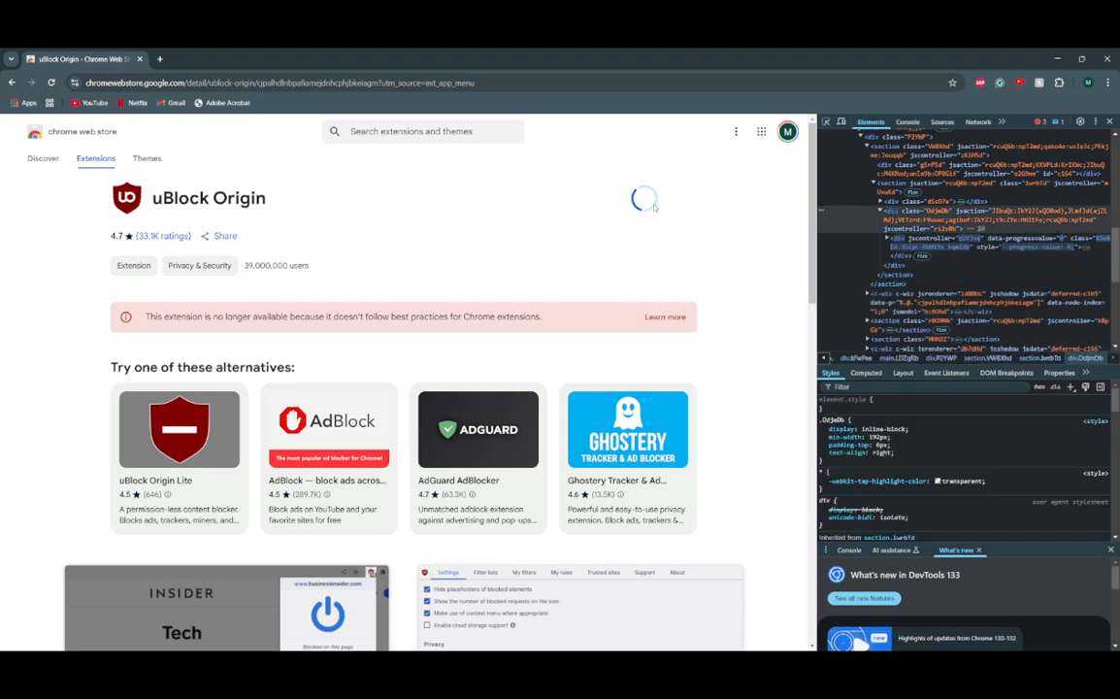